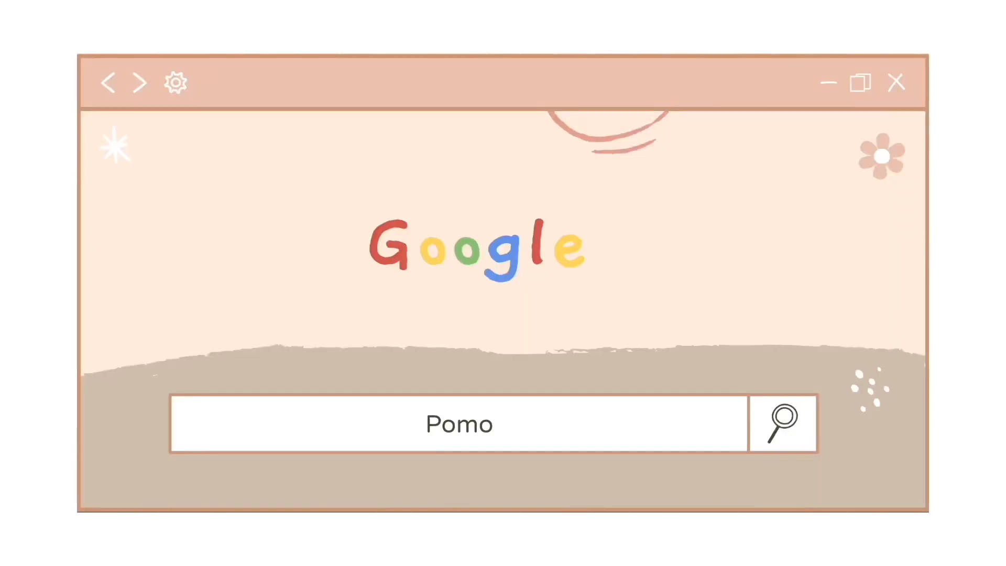
Complete the Google query so it reads 'Pomodoro'
type("doro")
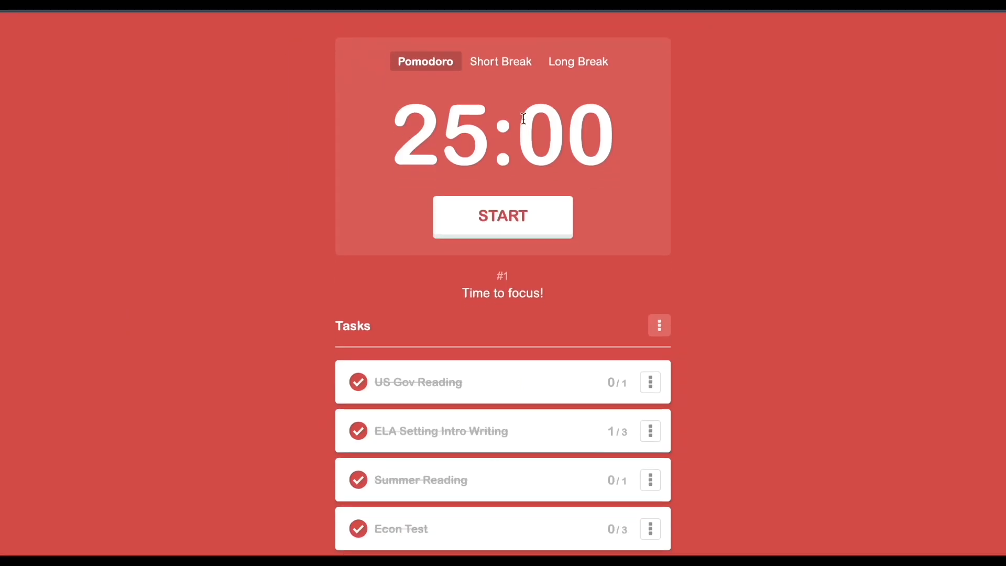
Run the 25-minute focus timer on US Gov Reading, then skip to and start the 5-minute break
scroll("down", 3)
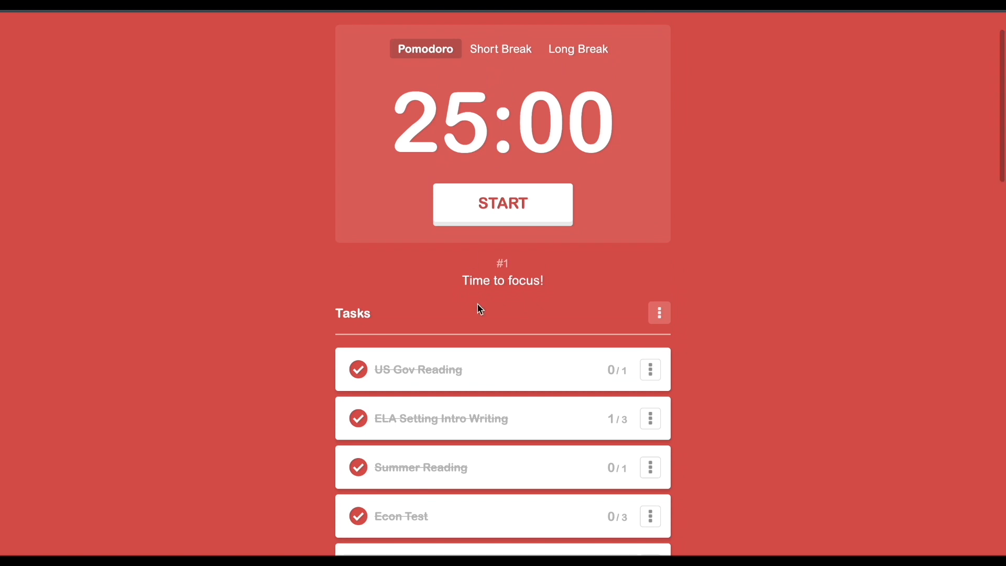
scroll("down", 3)
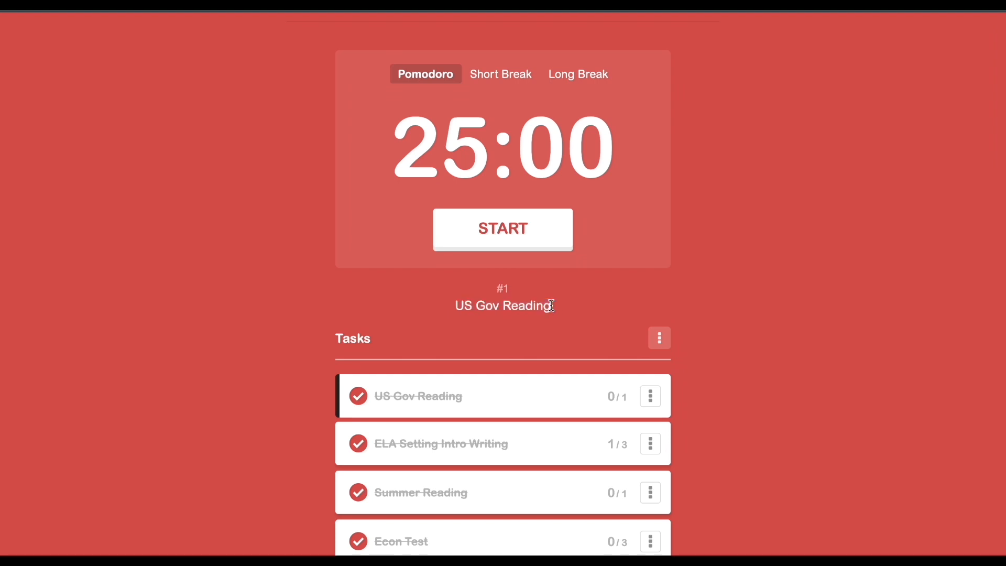
left_click(502, 228)
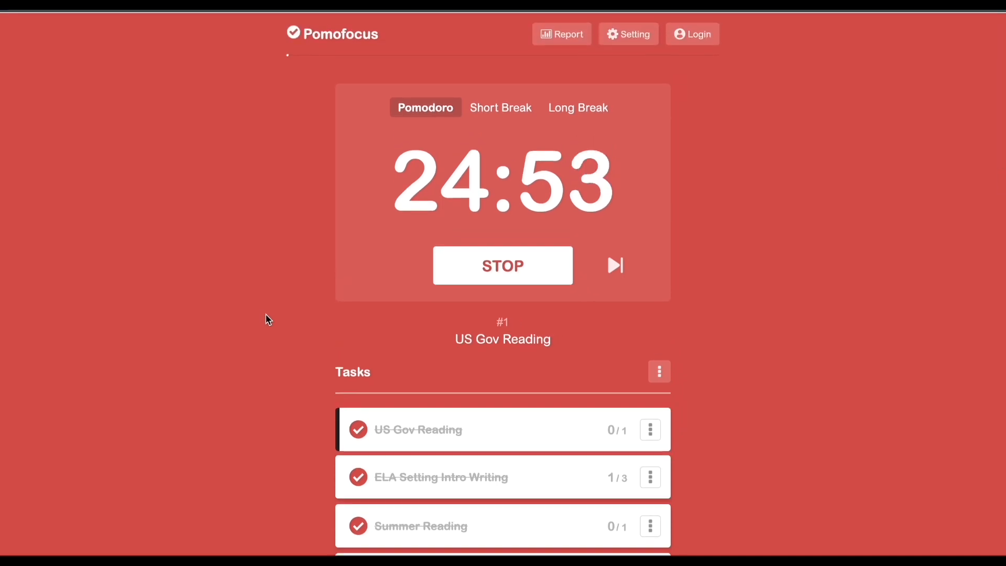
left_click(614, 265)
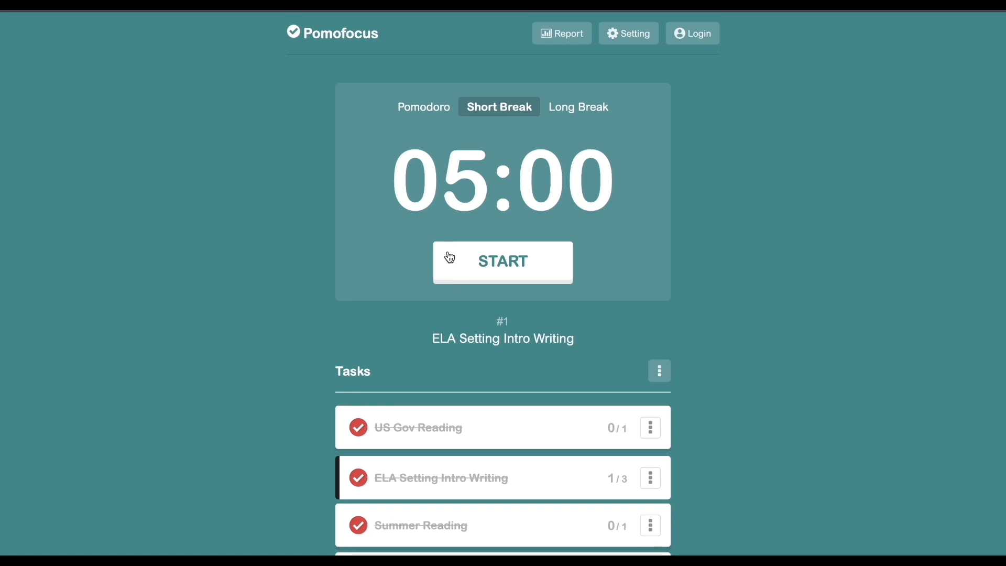
left_click(503, 262)
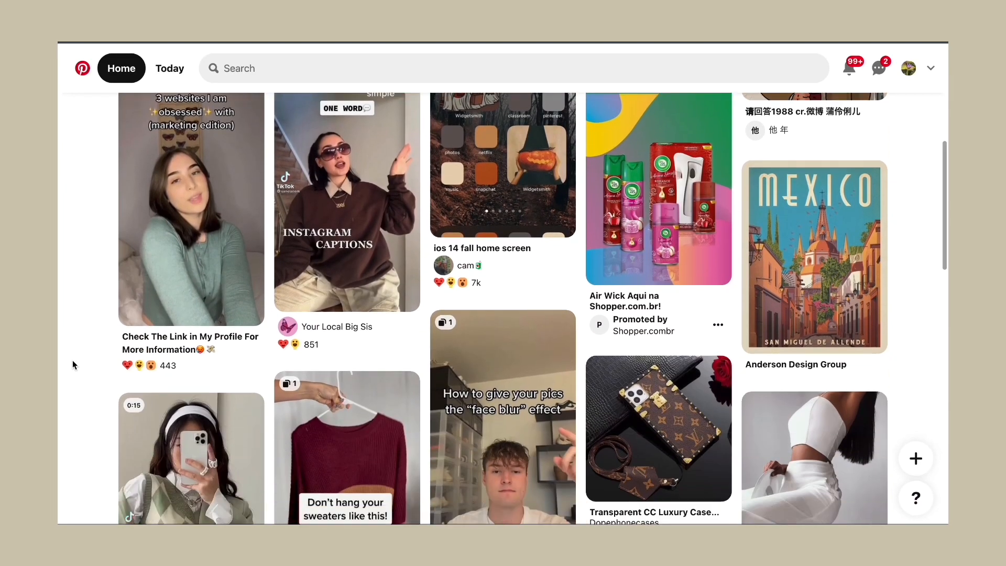
scroll("down", 3)
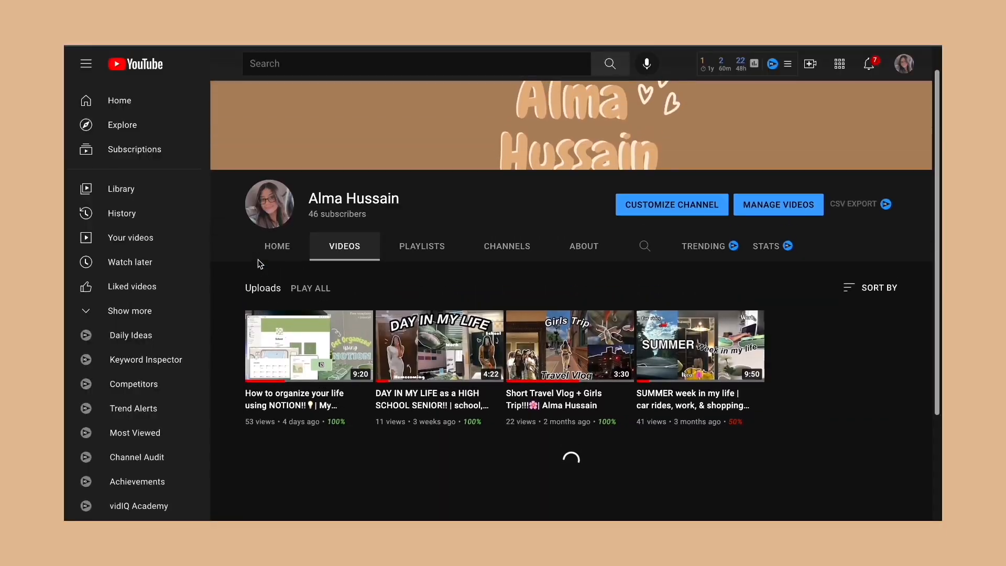
Scroll through the recommended videos on the YouTube home feed
left_click(119, 100)
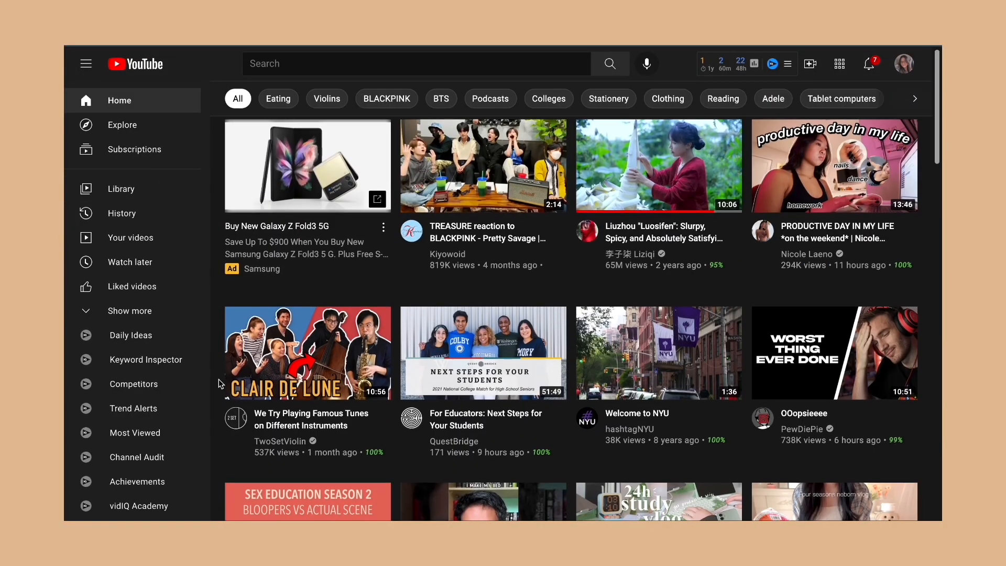
scroll("down", 3)
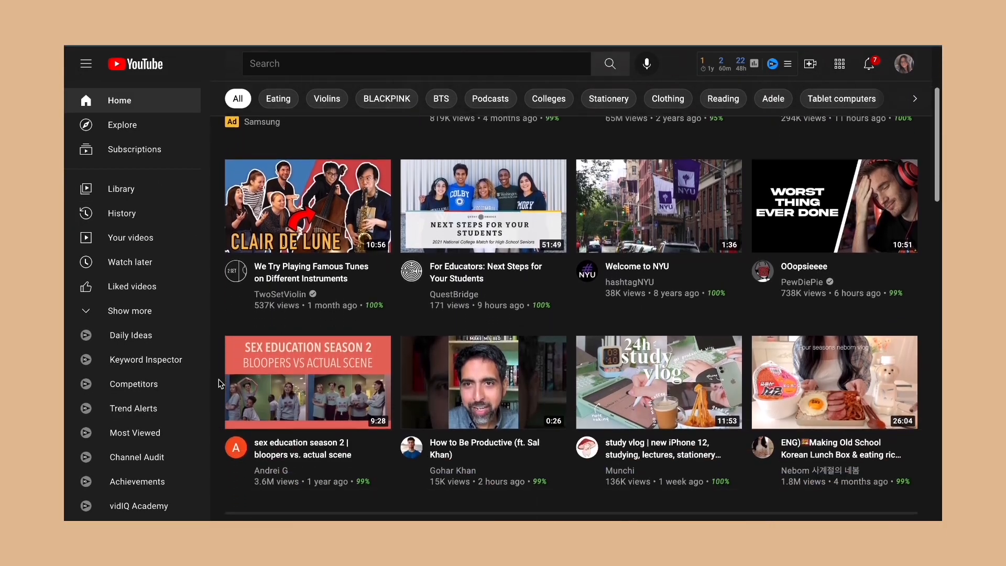
scroll("down", 3)
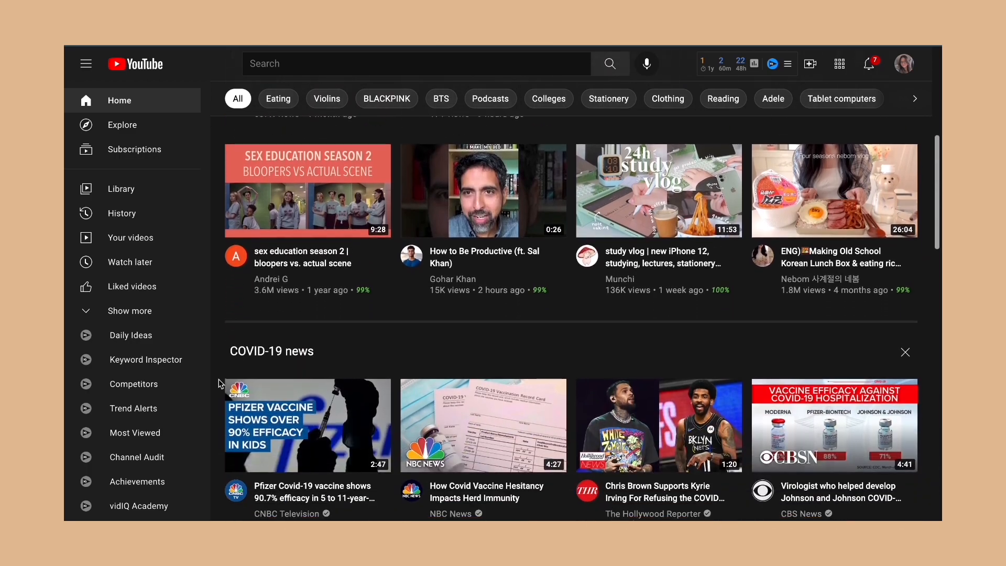
scroll("down", 3)
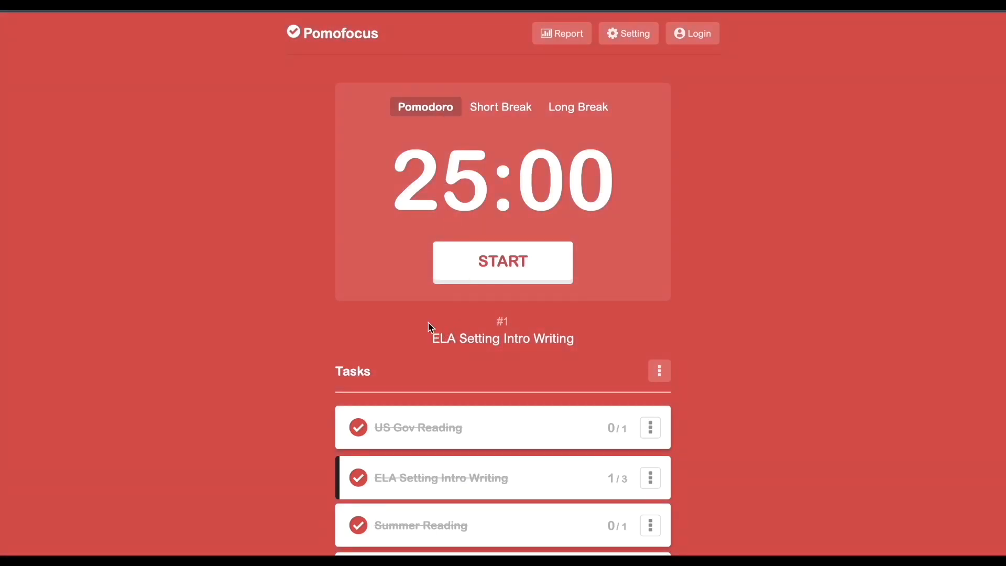
Use the Pomofocus timer's main button for ELA Setting Intro Writing, then leave for Google
left_click(502, 262)
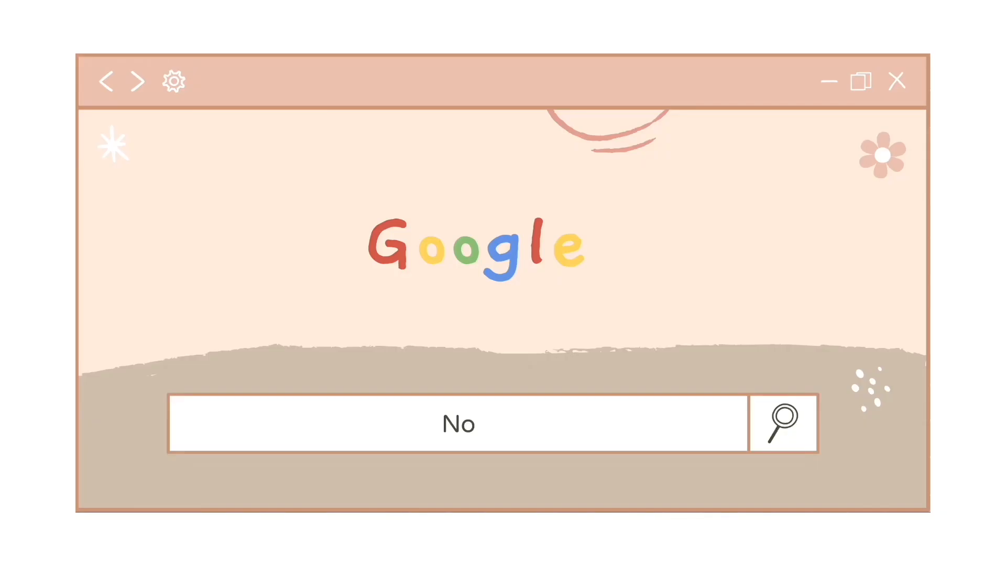
Search for Notion and tick off a daily goal on the Life page
type("Notion")
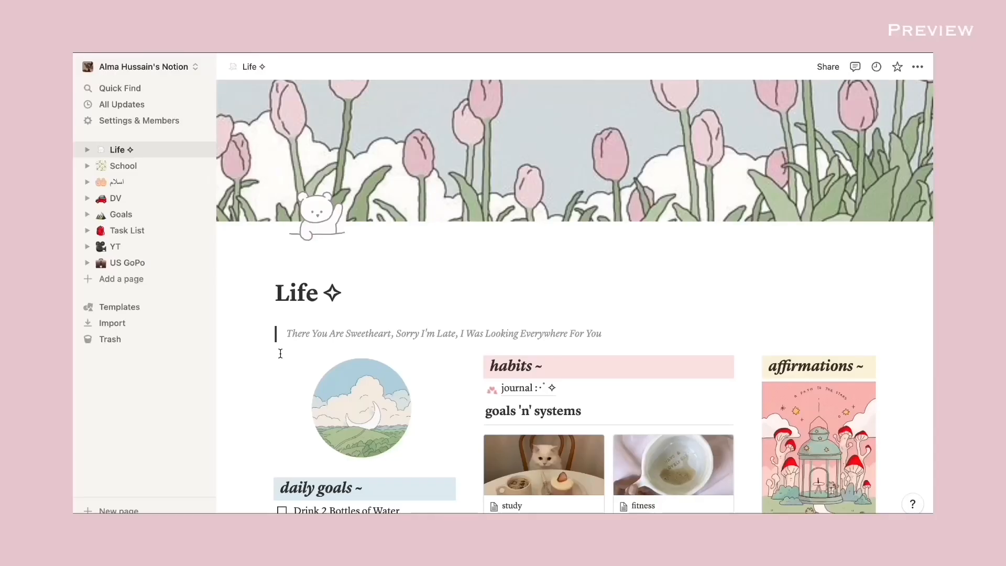
scroll("down", 3)
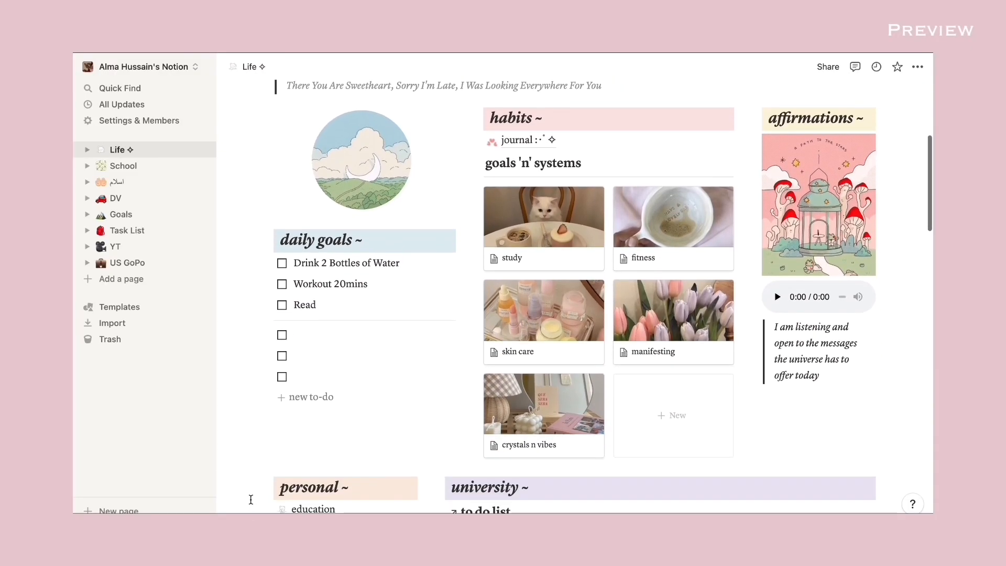
left_click(281, 304)
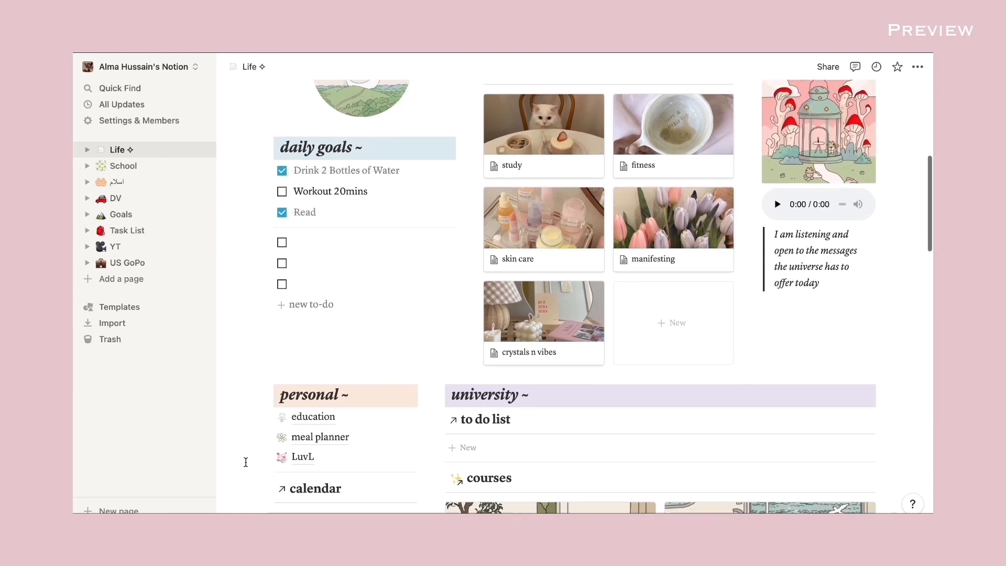
Scroll past the goals and courses down to the watch list gallery
scroll("down", 3)
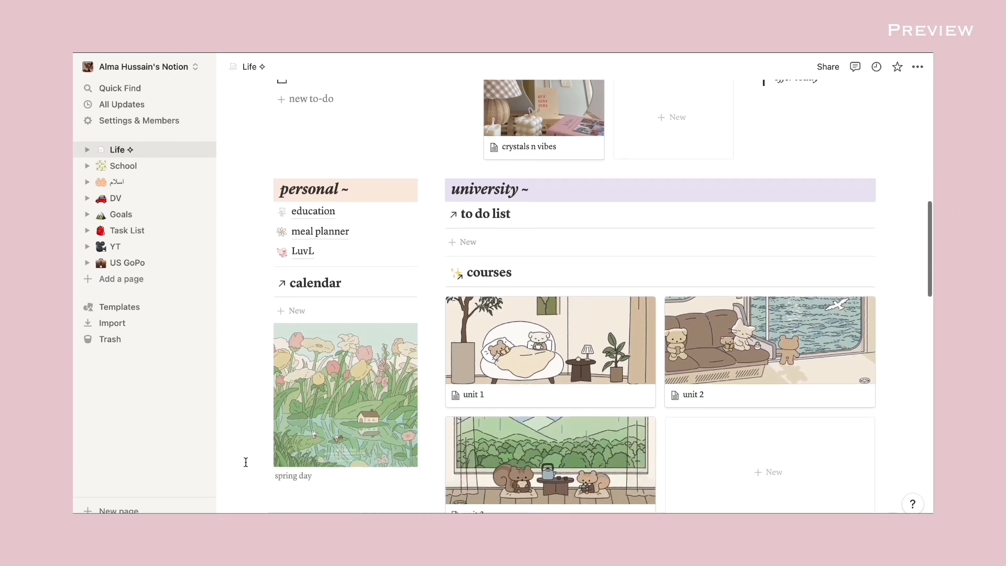
scroll("down", 3)
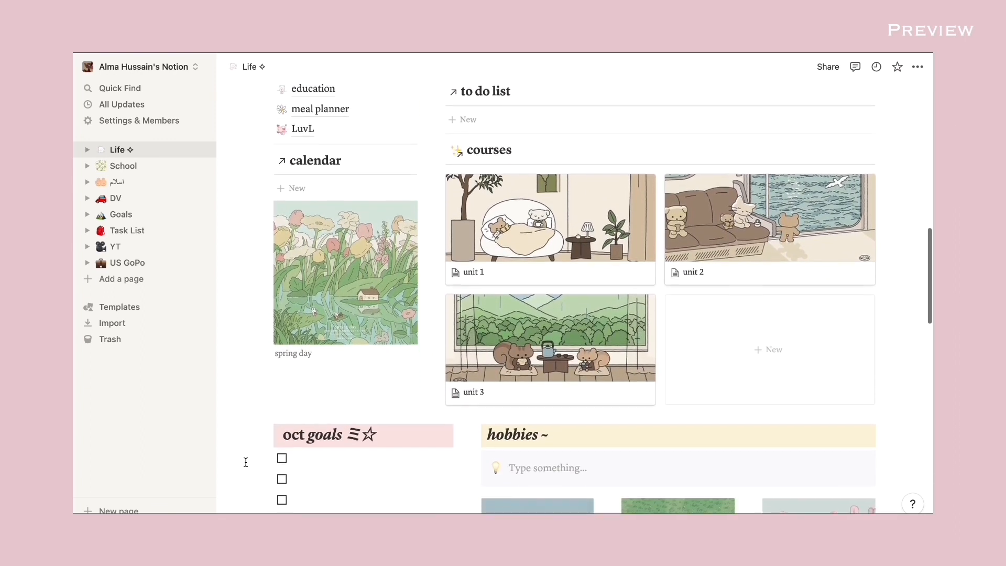
scroll("down", 3)
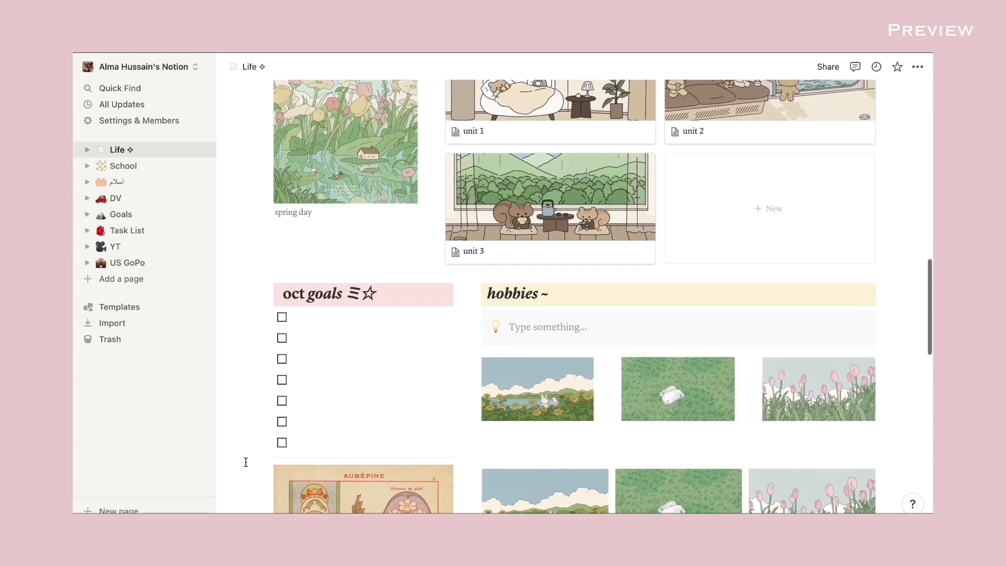
scroll("down", 3)
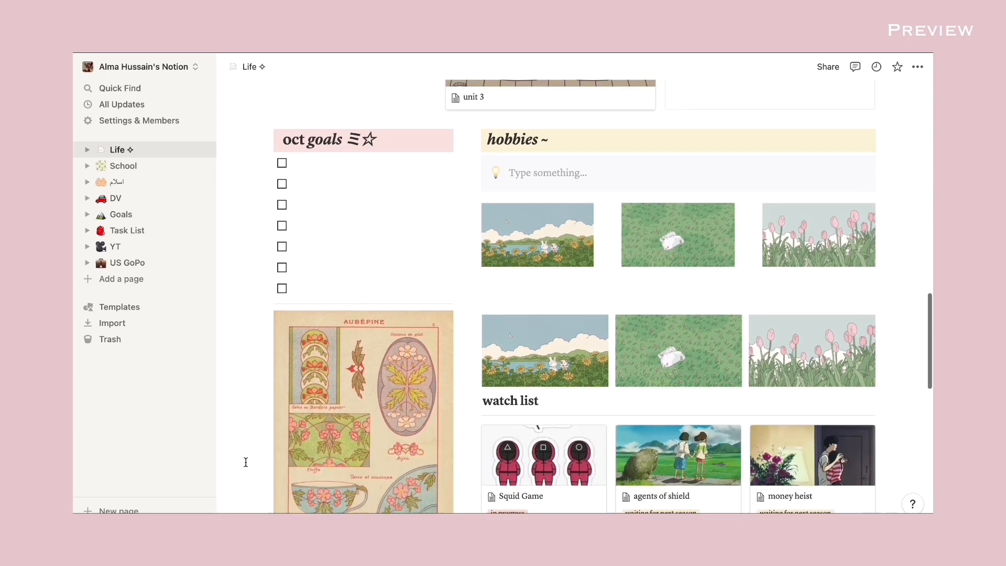
scroll("down", 3)
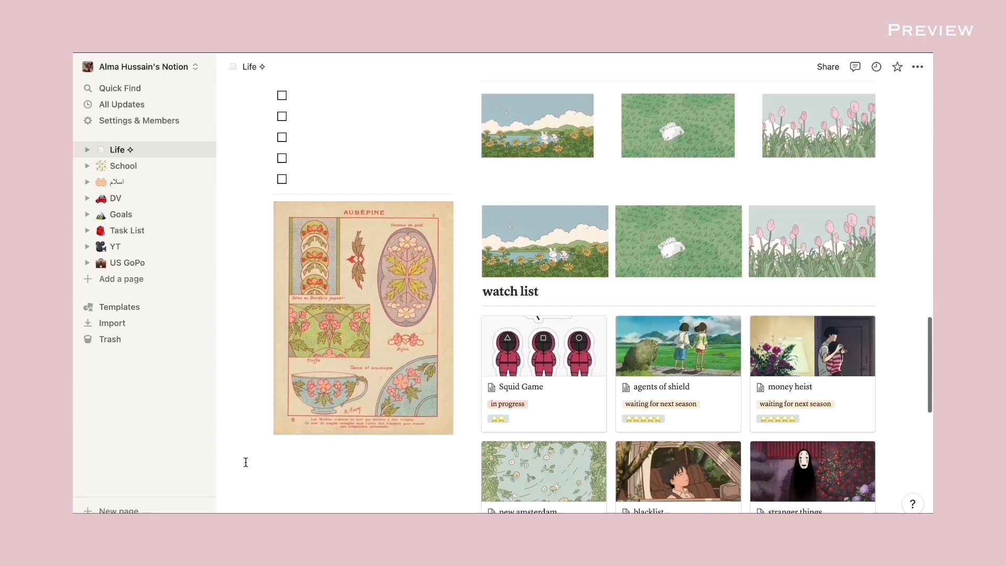
scroll("down", 3)
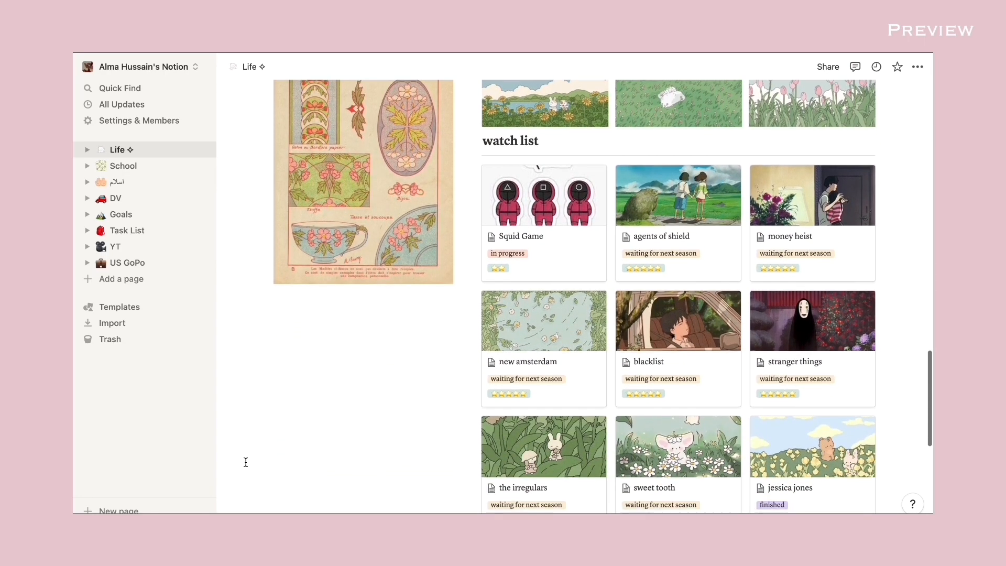
scroll("down", 3)
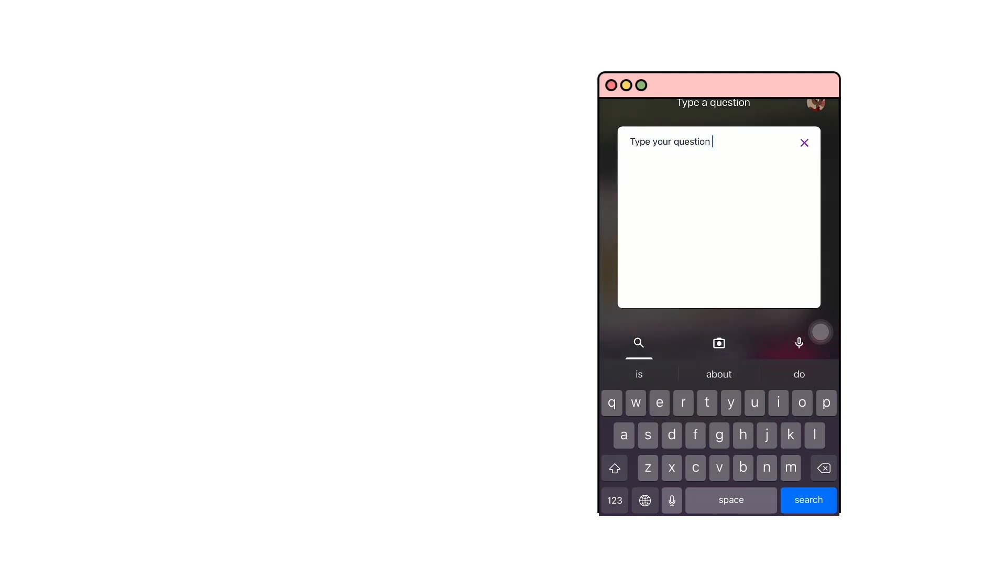
Type 'here' into the Socratic question box
type("here")
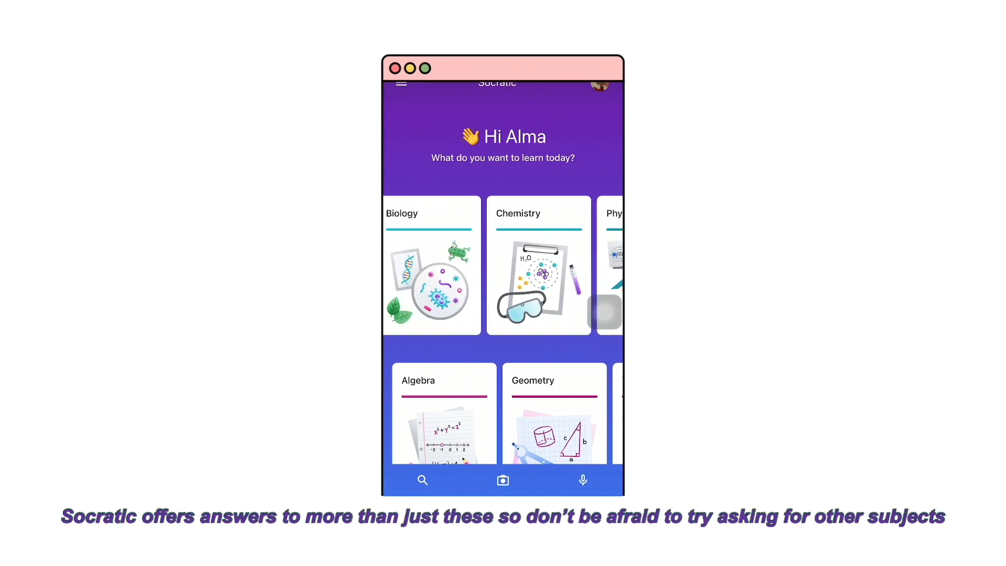
Read the Biology Scientific method topic, then open Energy and metabolism
scroll("down", 3)
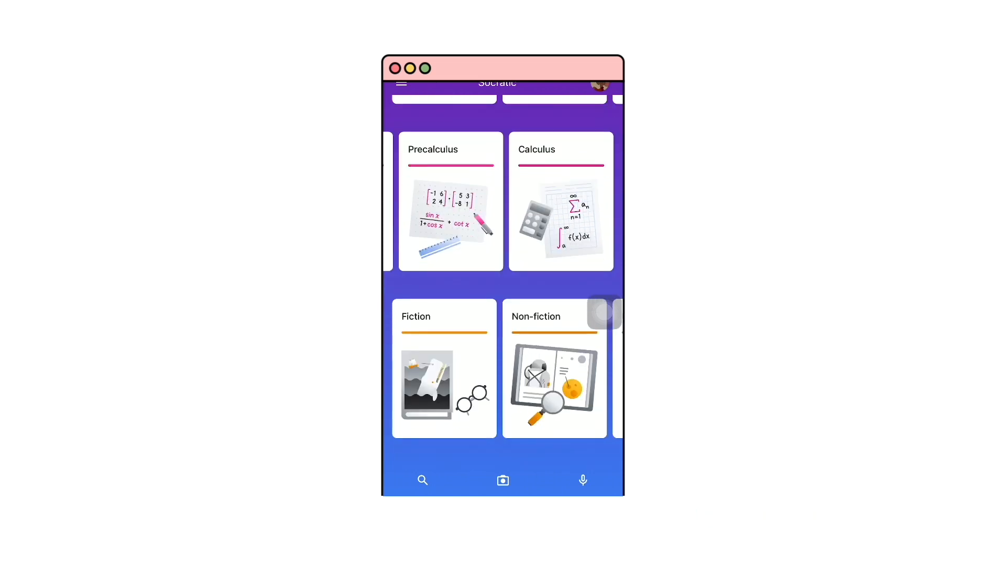
scroll("down", 3)
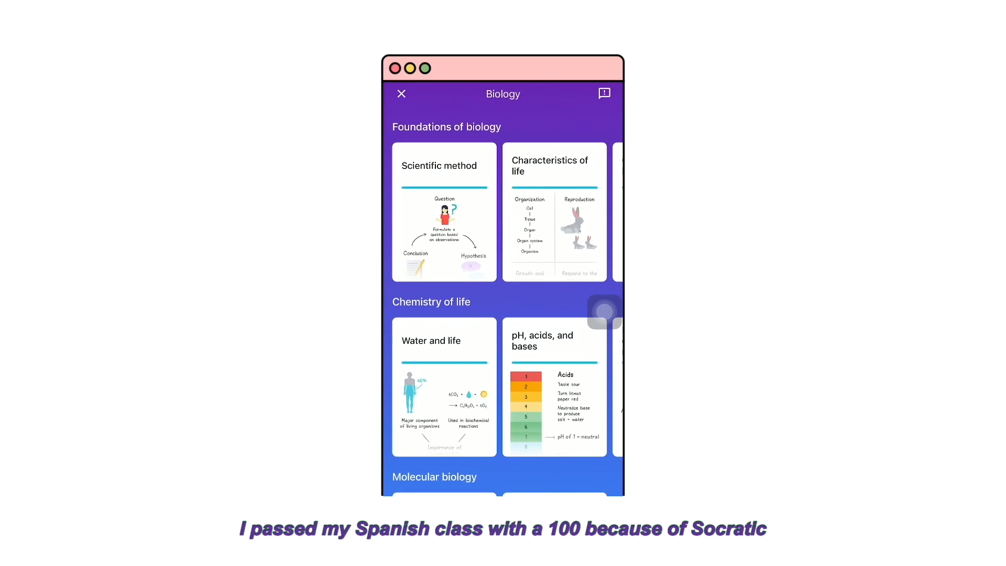
left_click(443, 166)
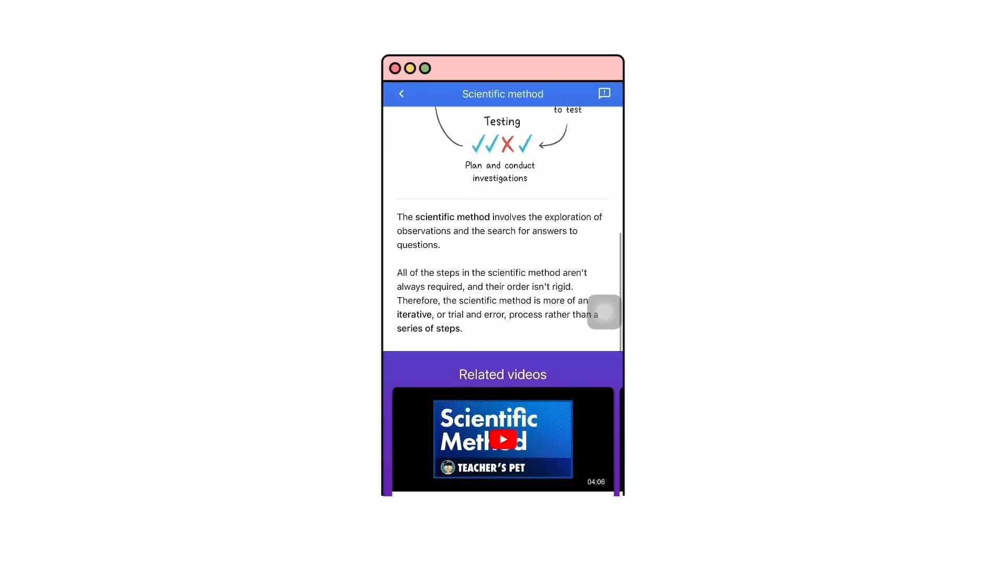
scroll("down", 3)
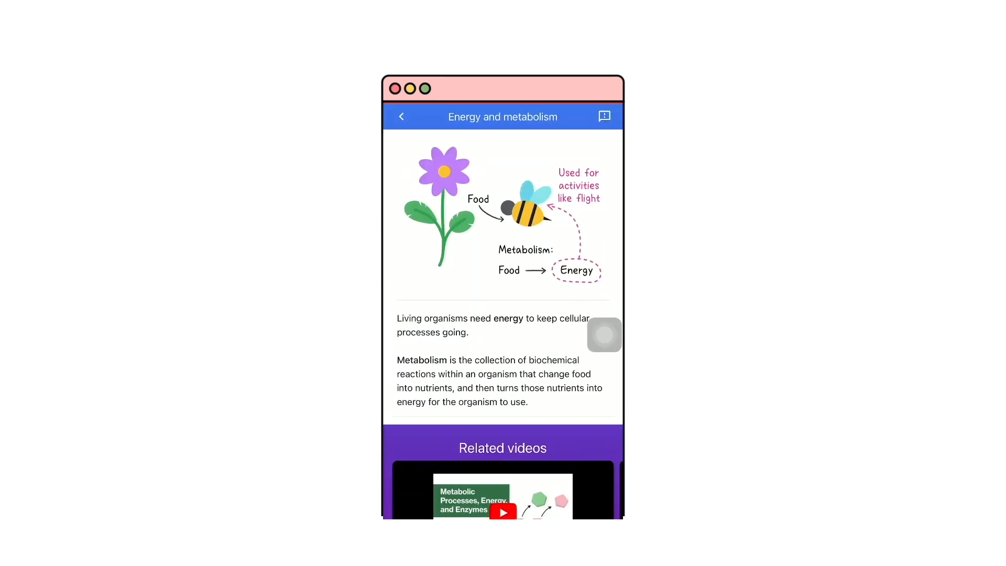
scroll("down", 3)
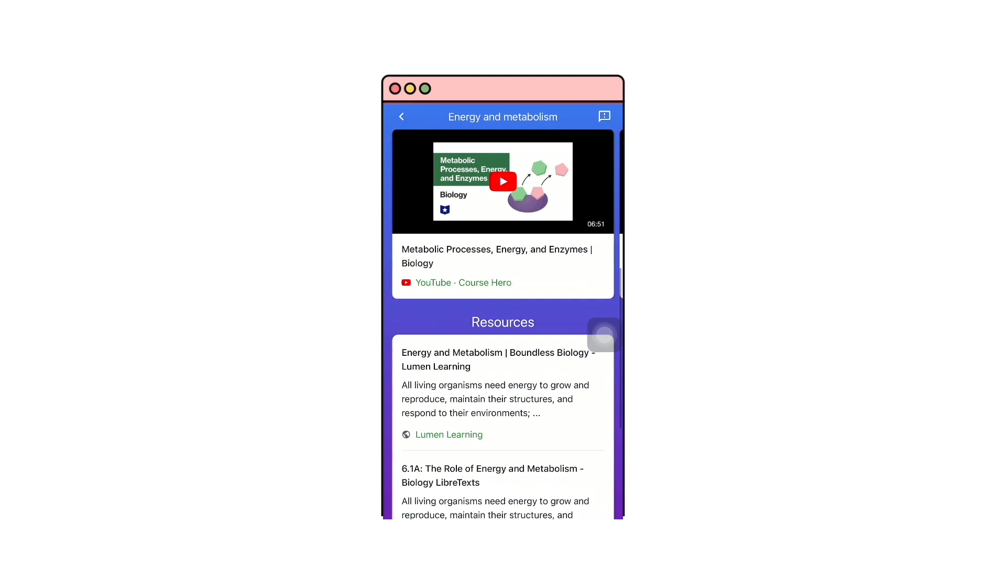
left_click(401, 116)
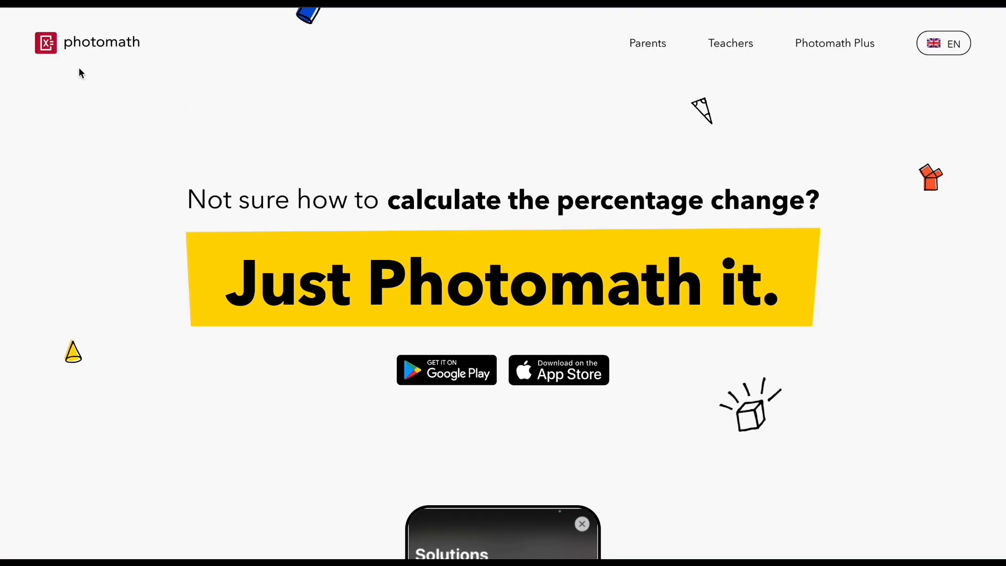
Step through Photomath's demo, expanding the first solving step and restarting at scanning
scroll("down", 3)
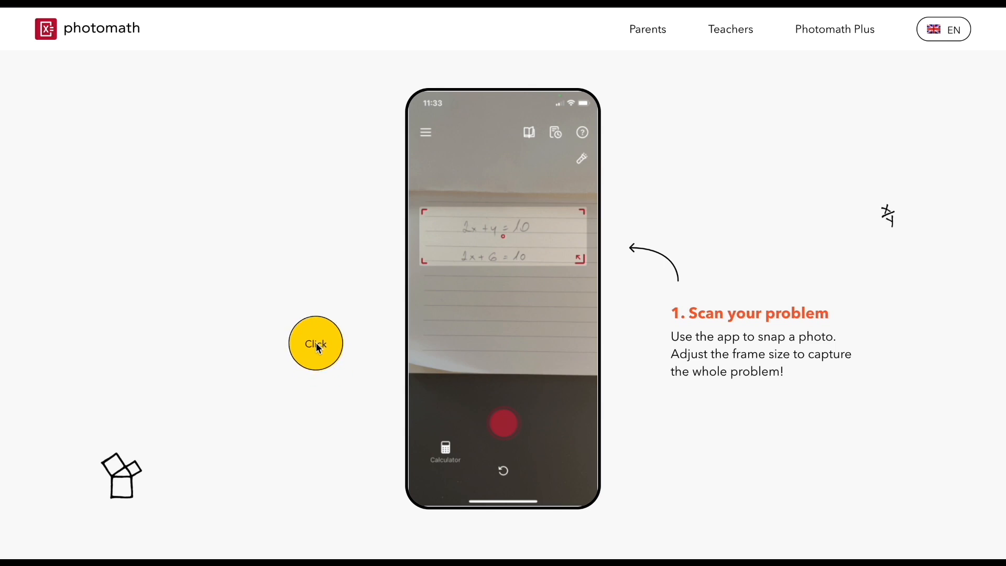
left_click(314, 342)
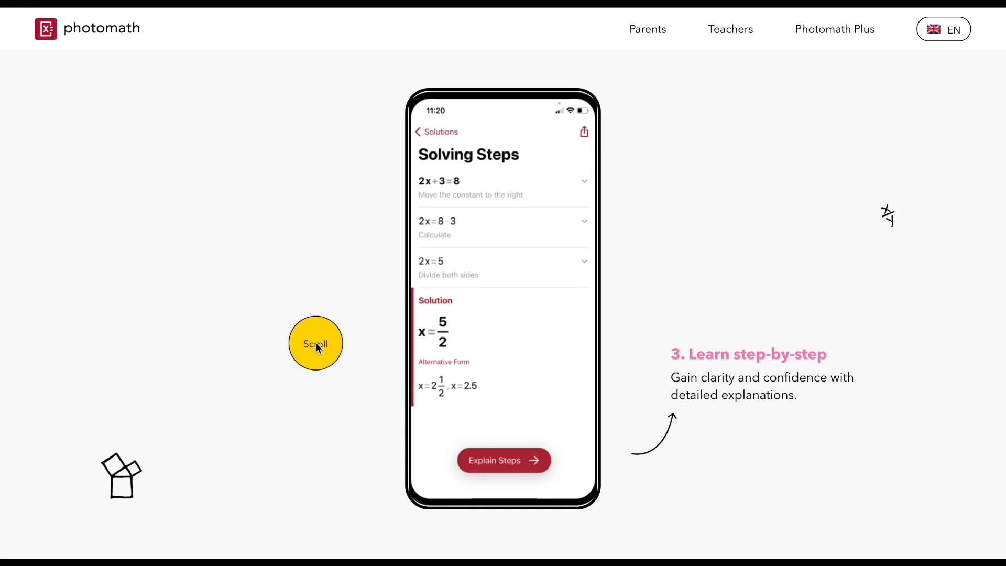
left_click(502, 460)
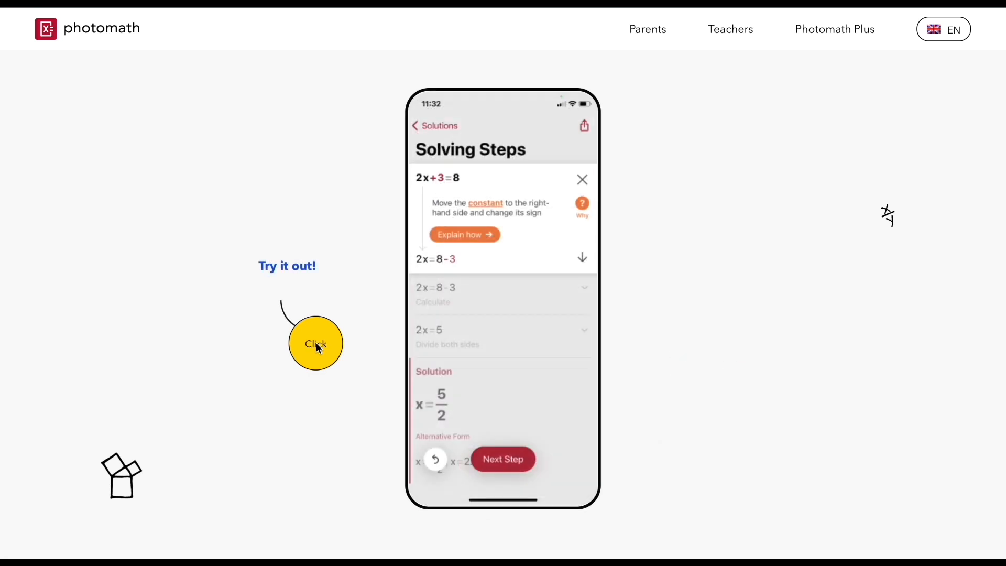
left_click(315, 343)
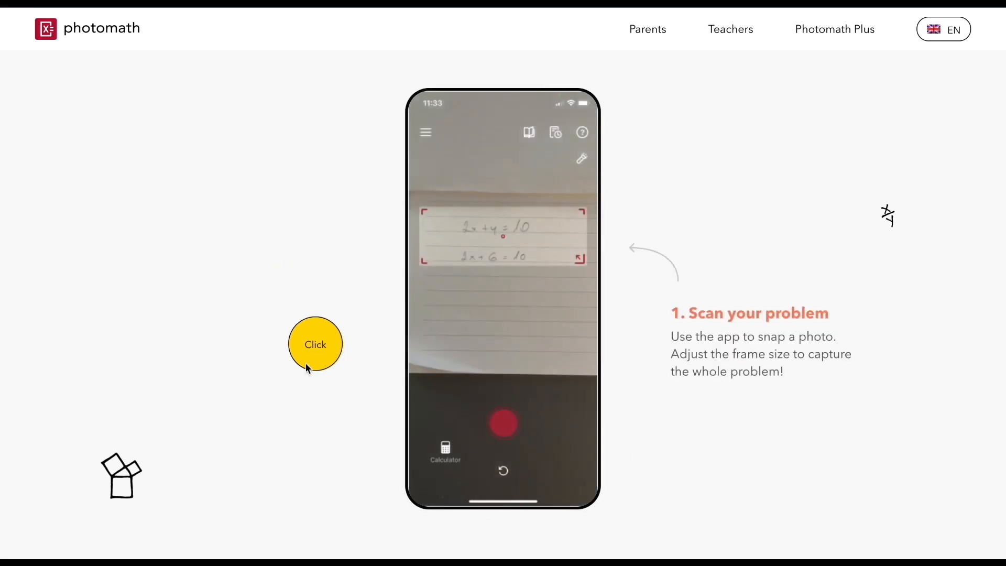
Scroll down to the 'What can we explain?' list of math topics
scroll("down", 3)
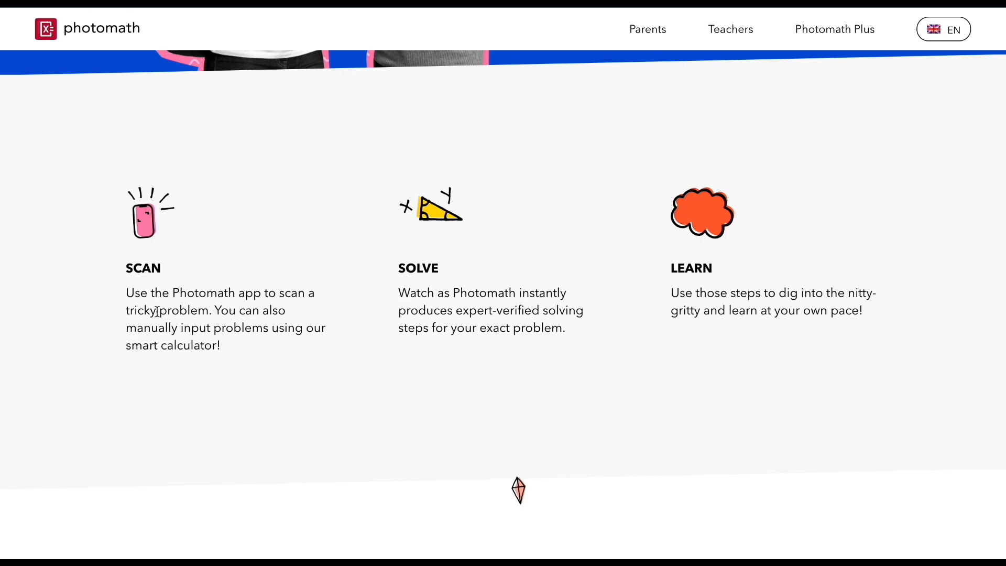
mouse_move(493, 229)
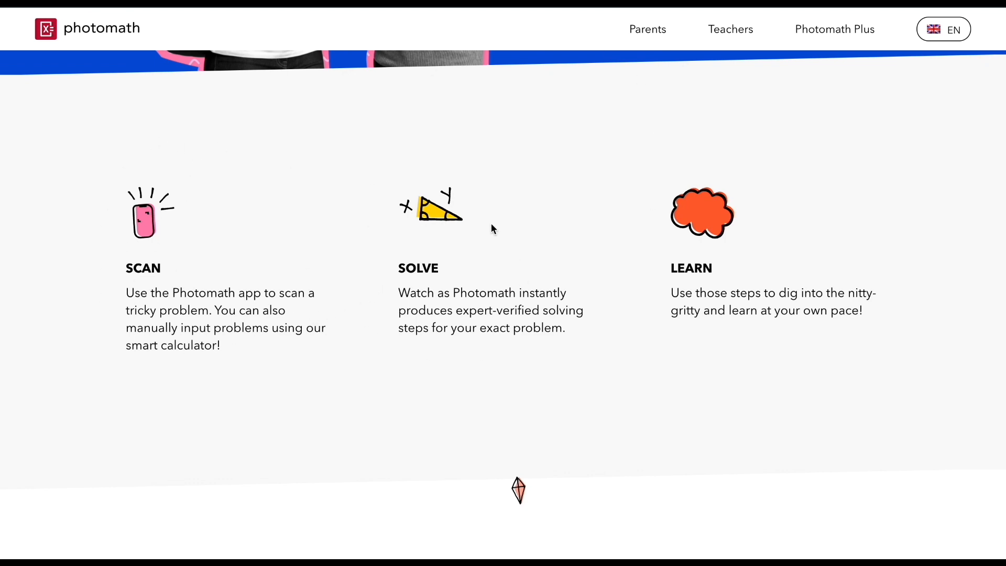
mouse_move(709, 125)
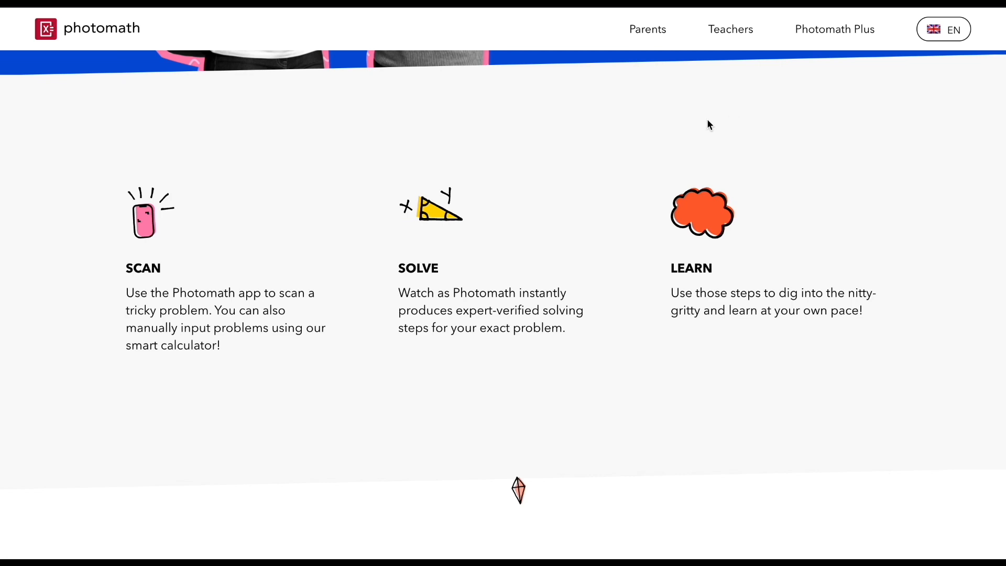
scroll("down", 3)
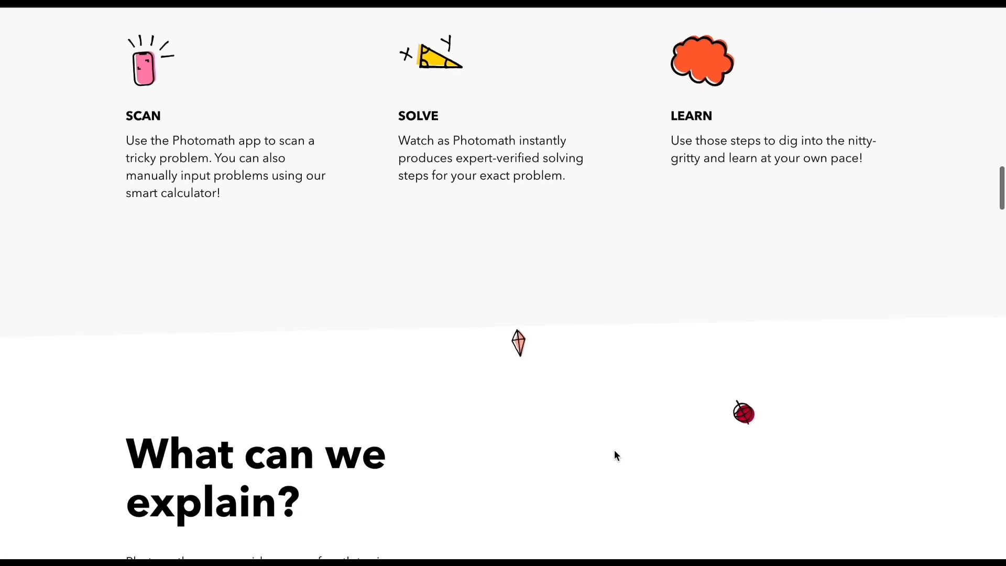
scroll("down", 3)
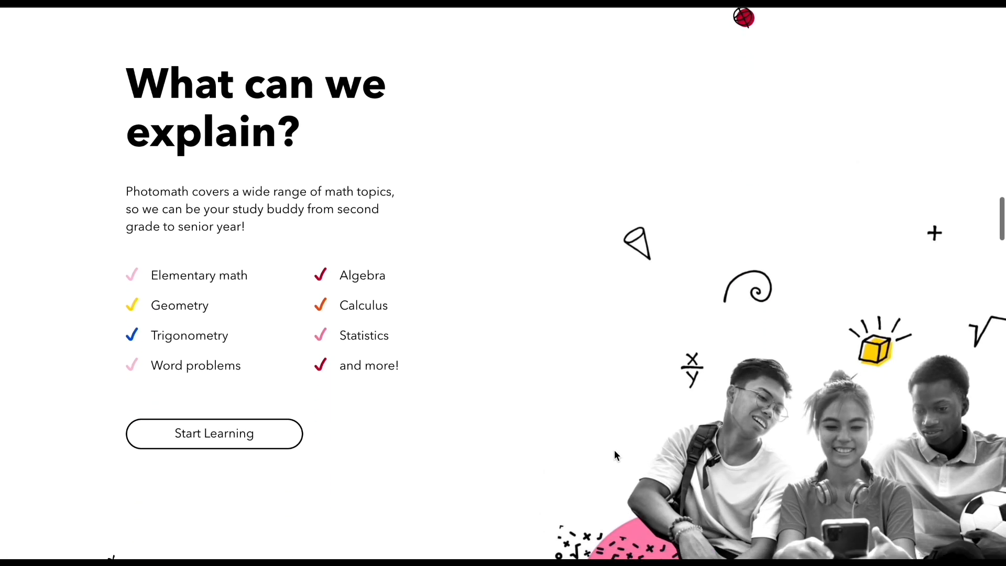
scroll("down", 3)
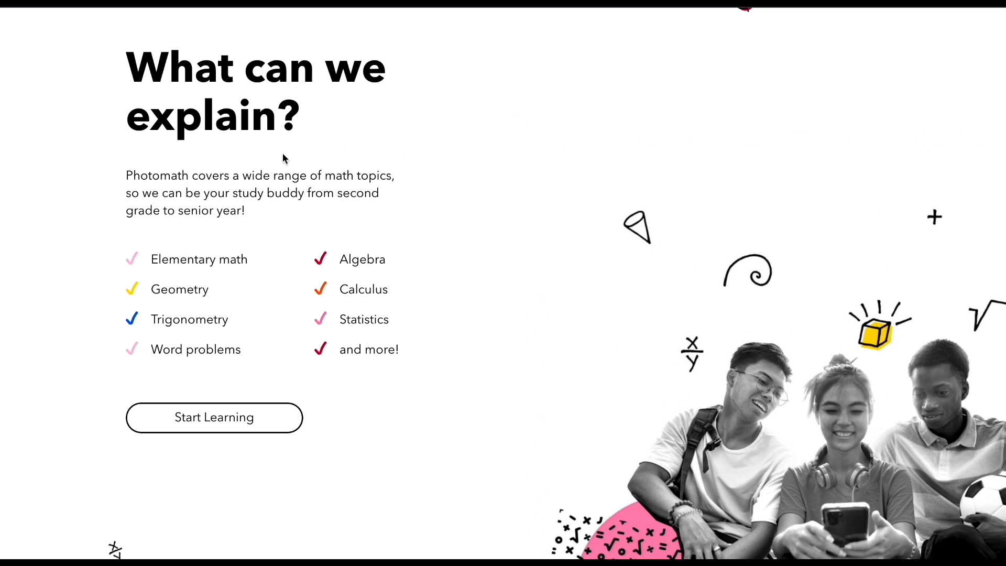